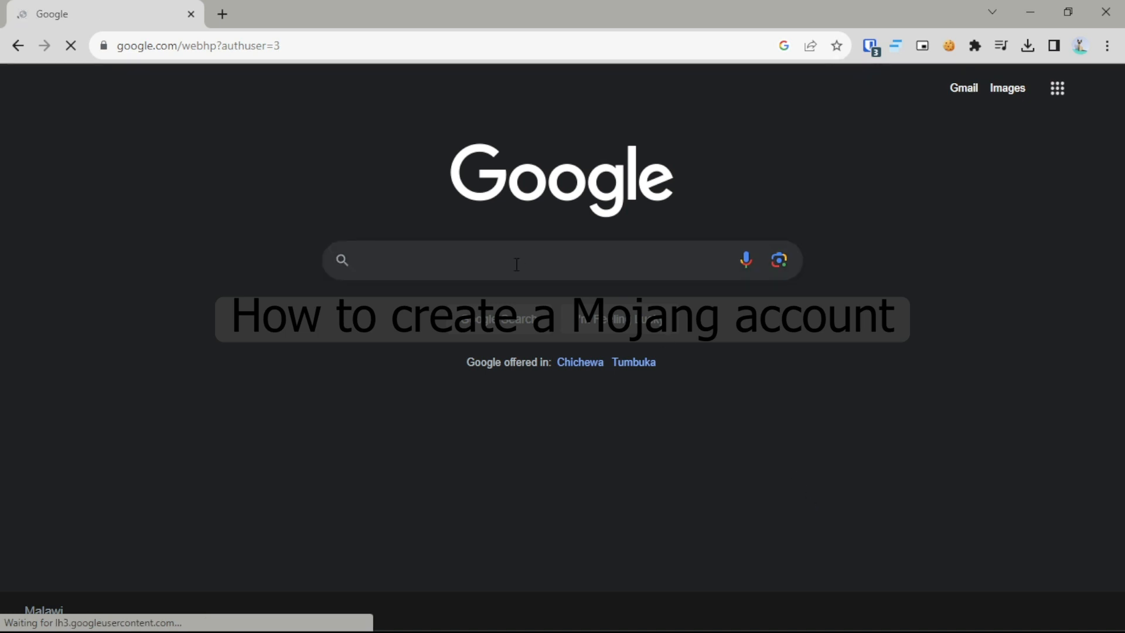
Search Google for 'mojang'
type("moja")
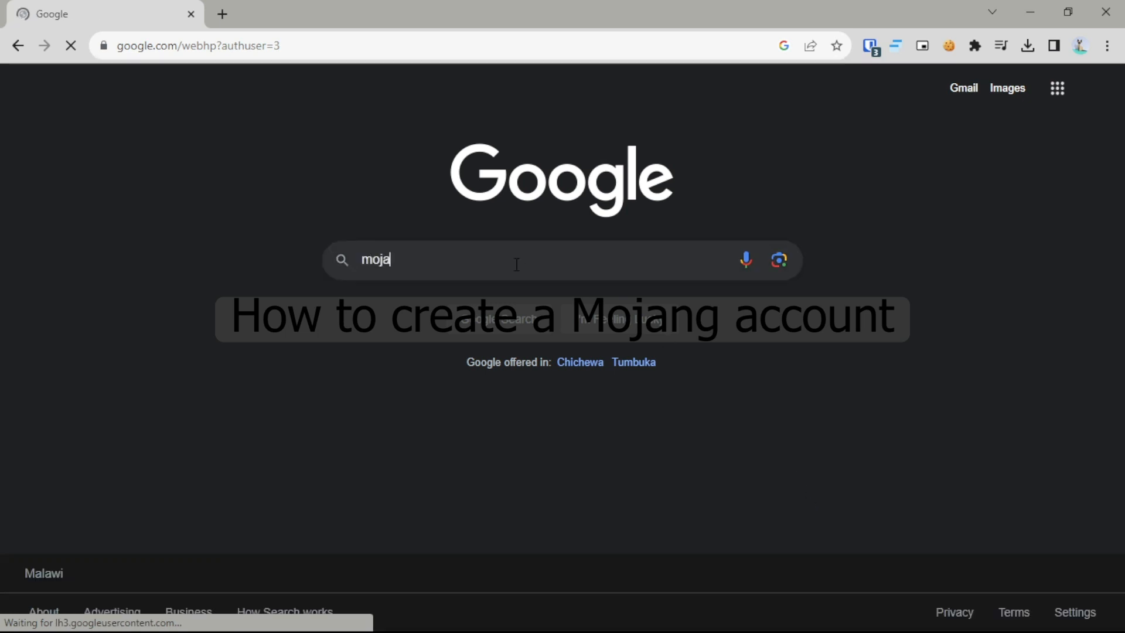
type("ng")
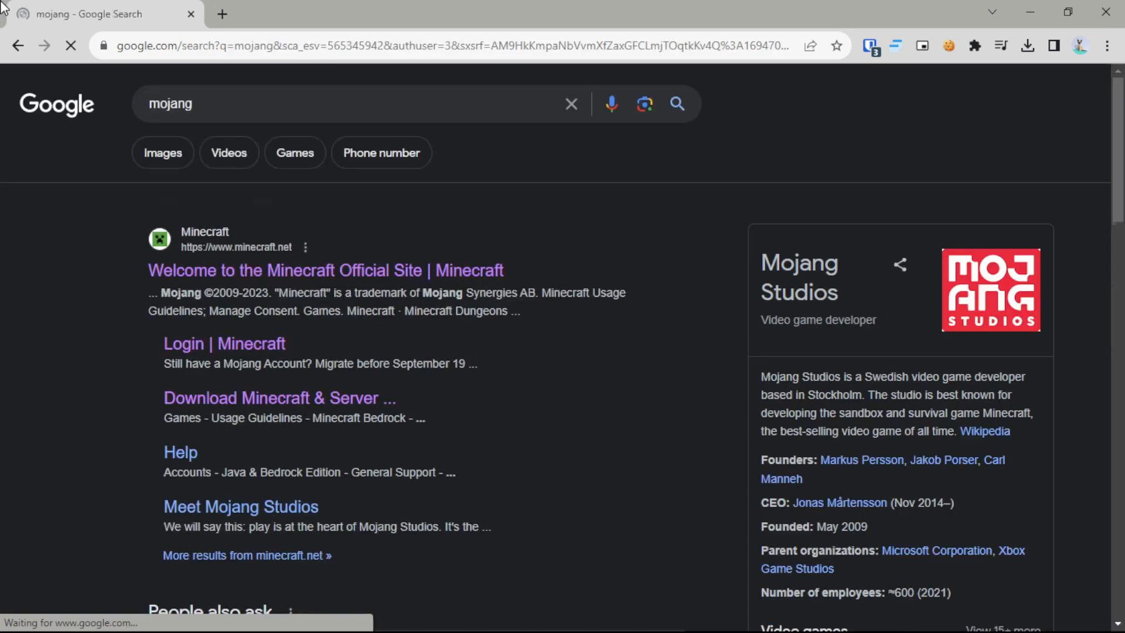
Open the official Minecraft site and go to its LOG IN page
left_click(325, 271)
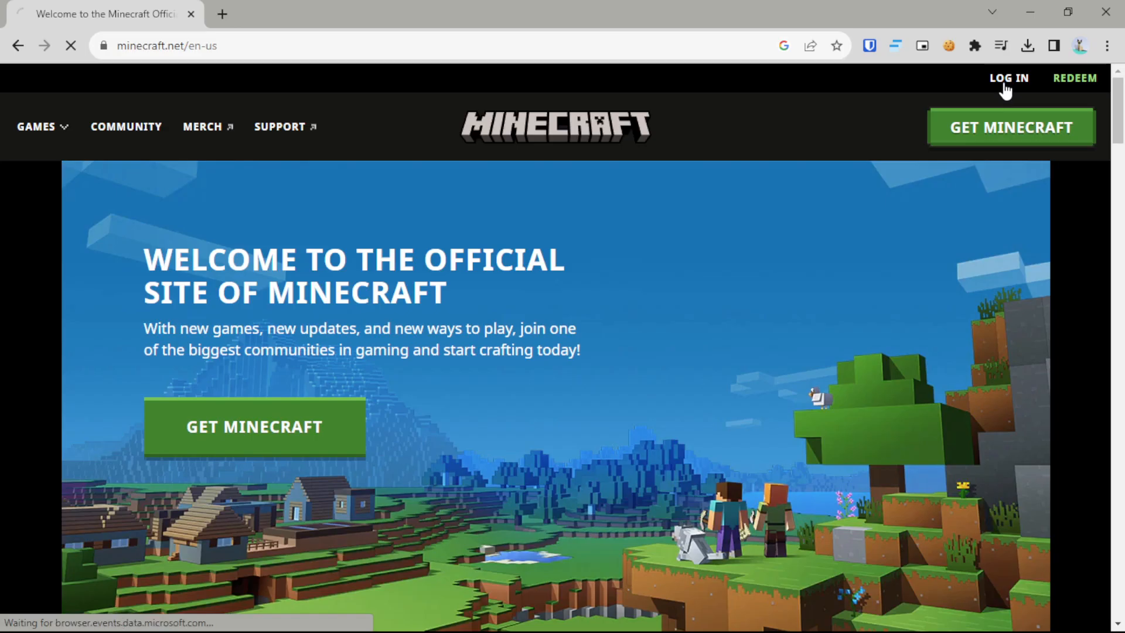
left_click(1007, 78)
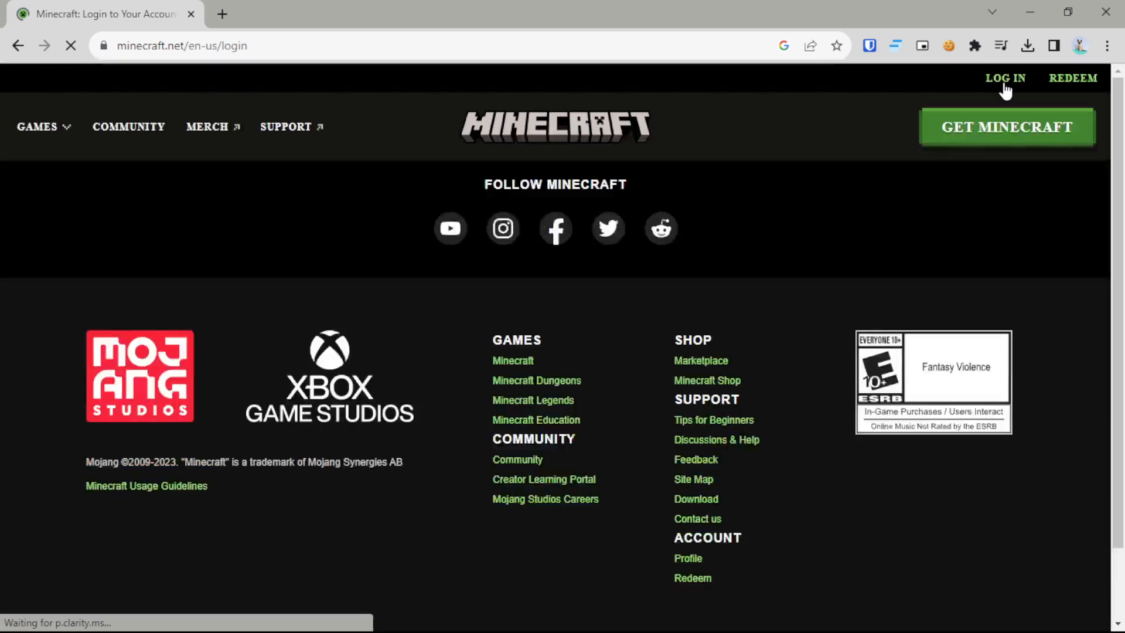
left_click(1004, 77)
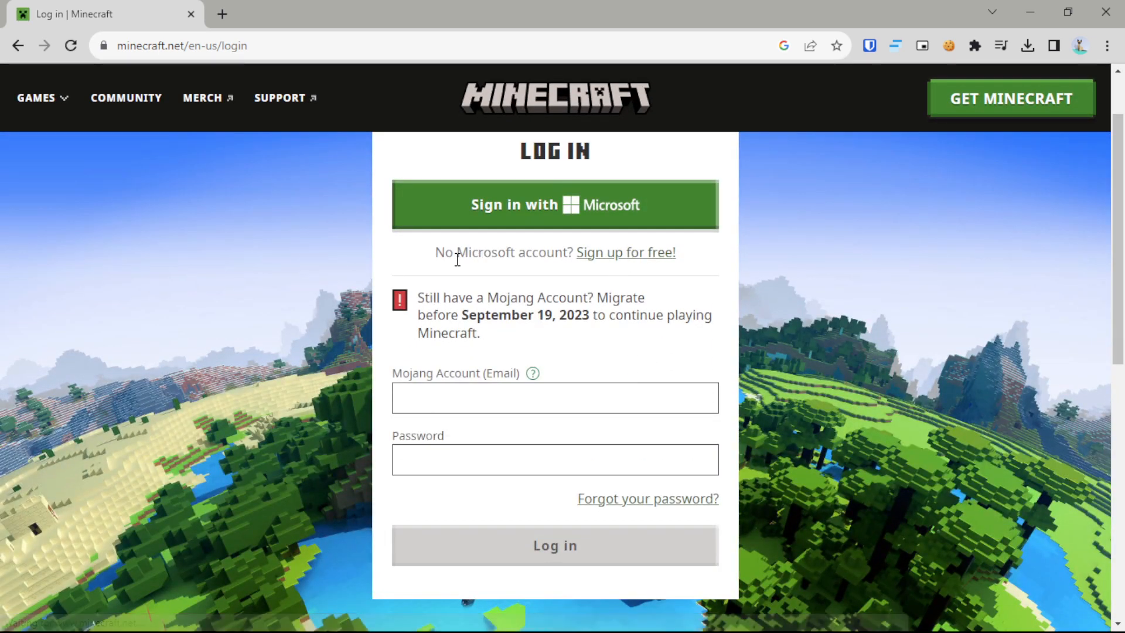
mouse_move(625, 253)
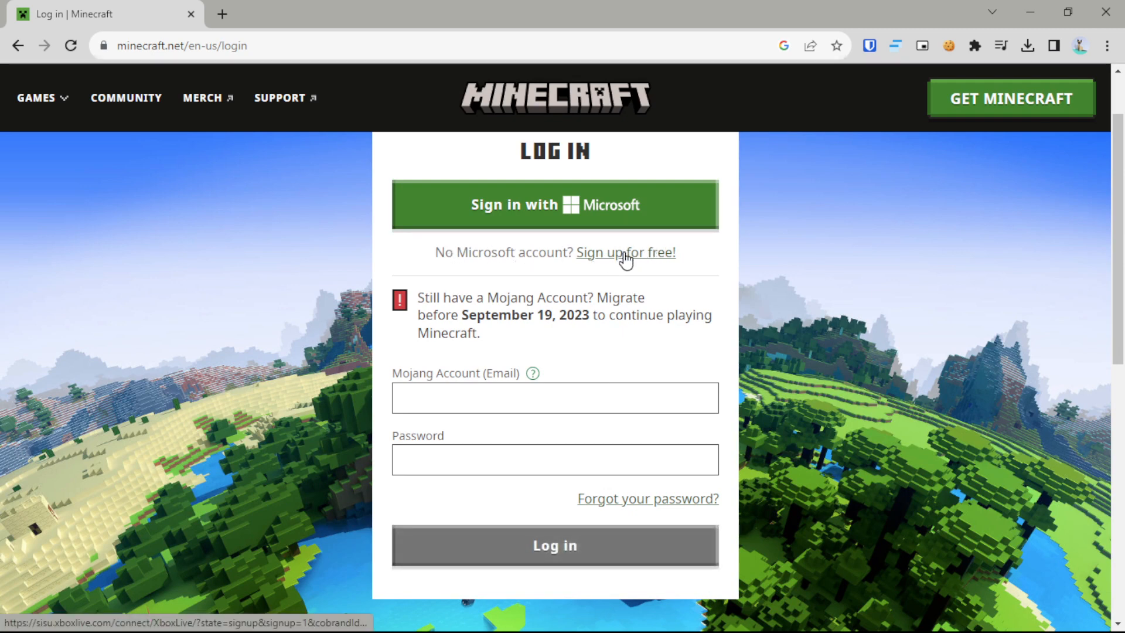
Start a free Microsoft account sign-up with the email, Malawi, and July 16 birthdate
left_click(624, 252)
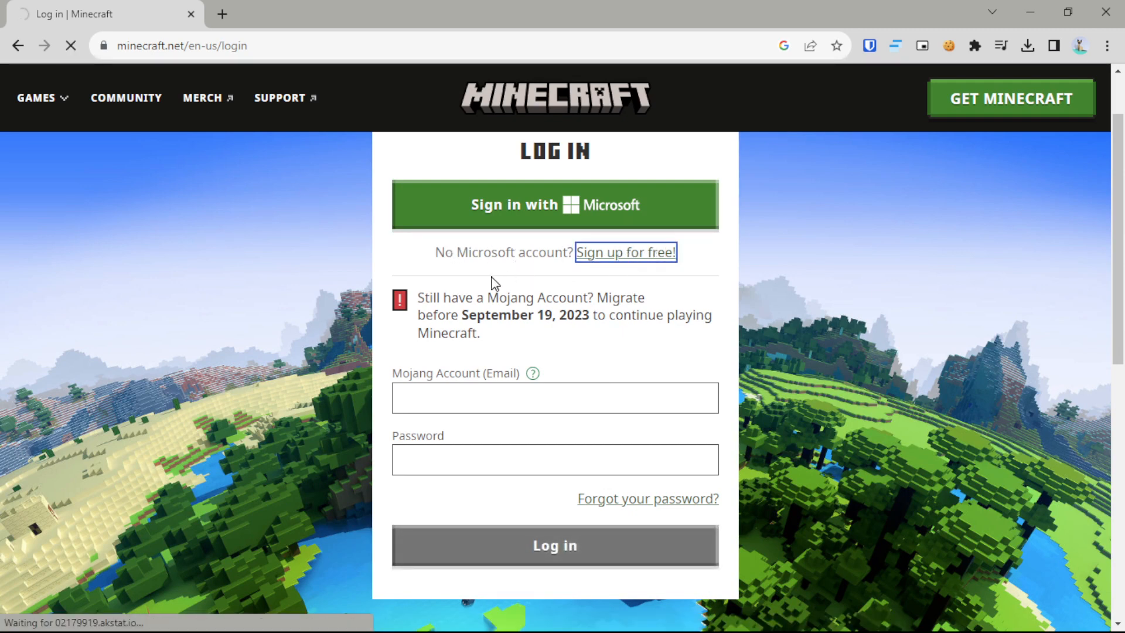
left_click(625, 252)
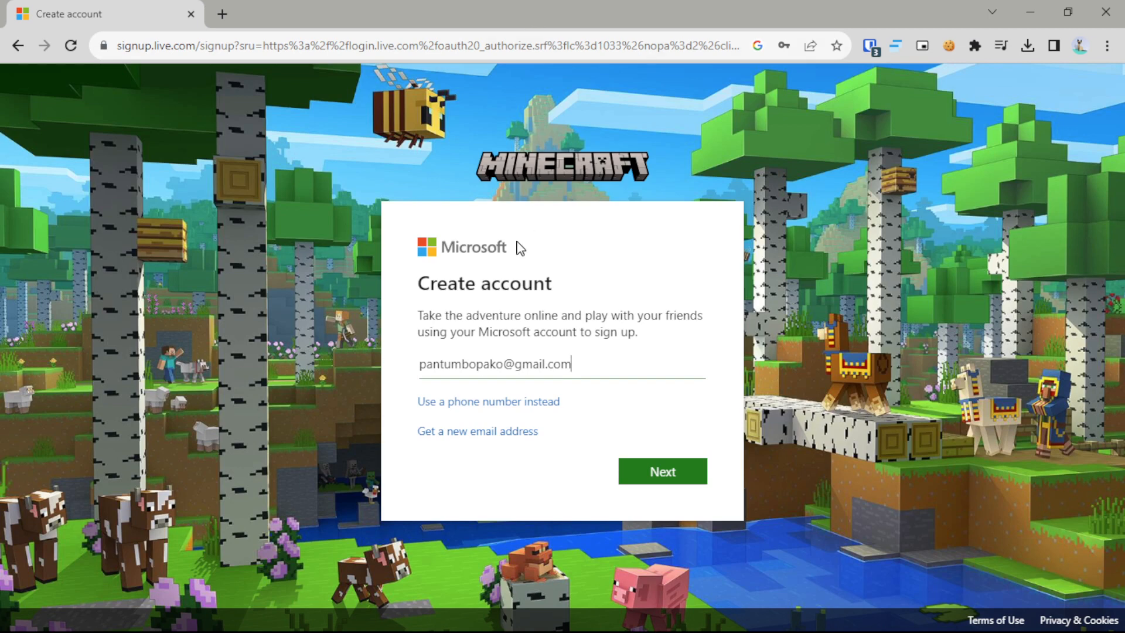
left_click(661, 471)
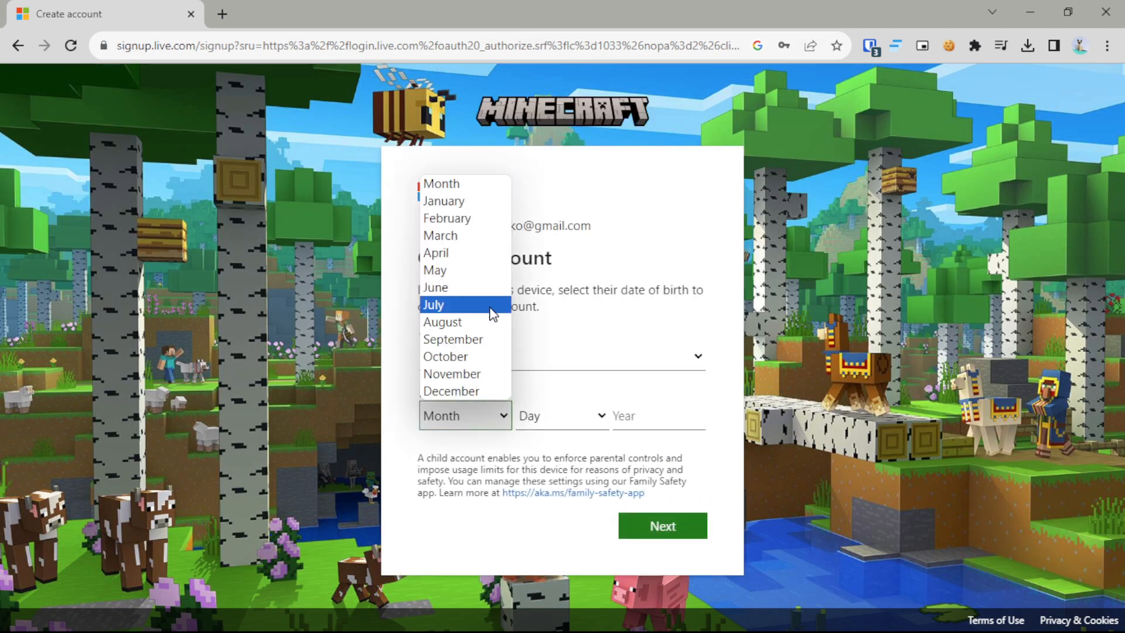
left_click(432, 304)
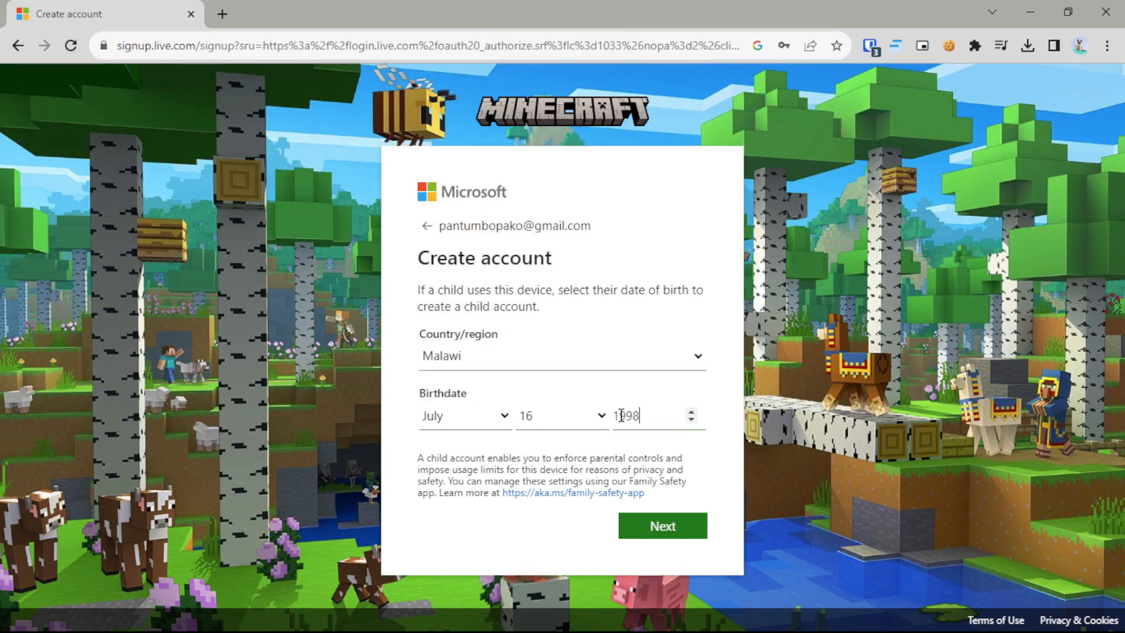
left_click(661, 525)
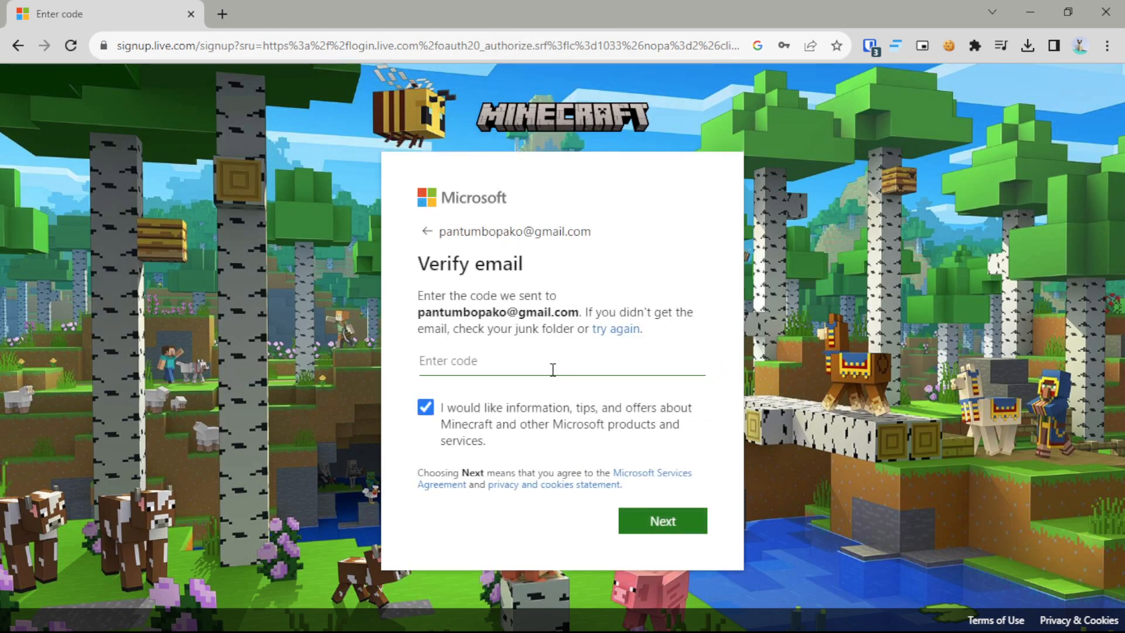
left_click(294, 13)
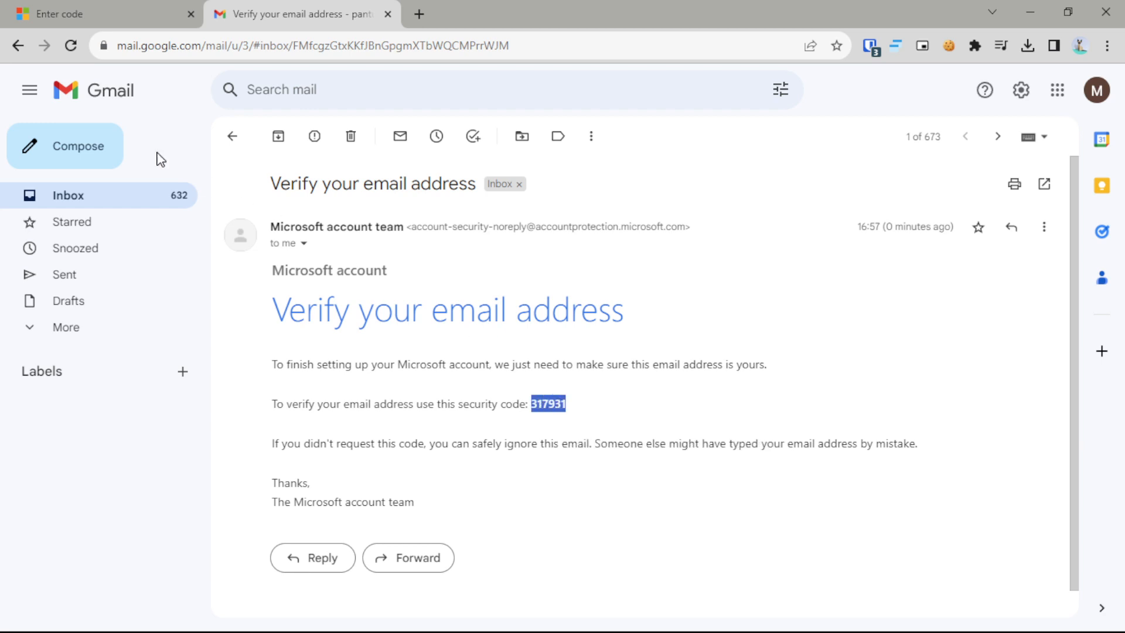
right_click(460, 361)
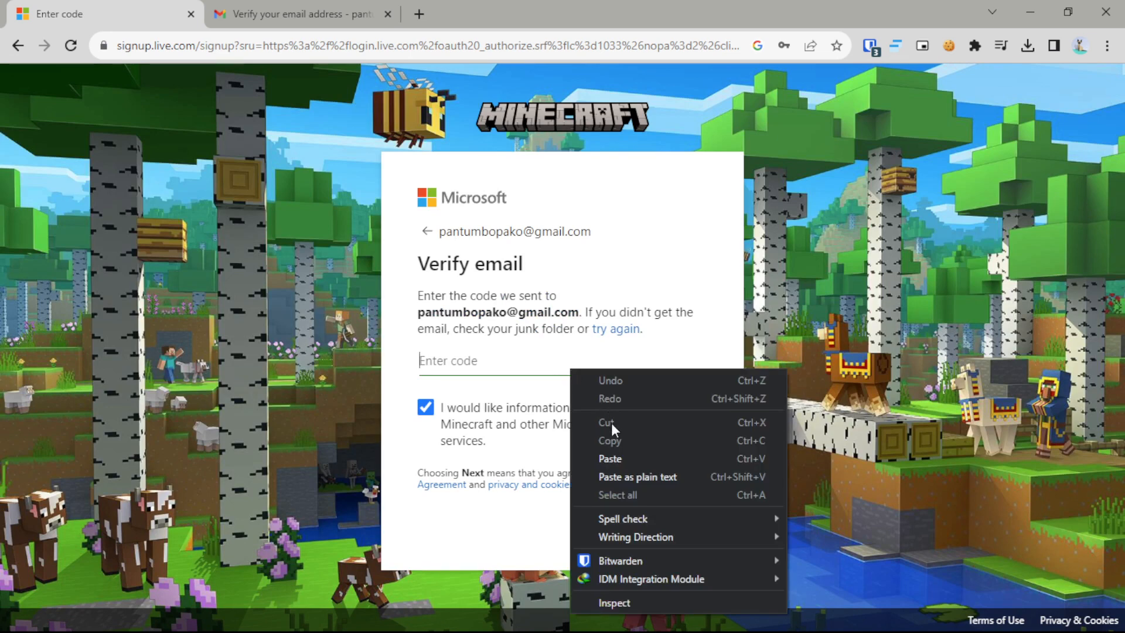
left_click(610, 457)
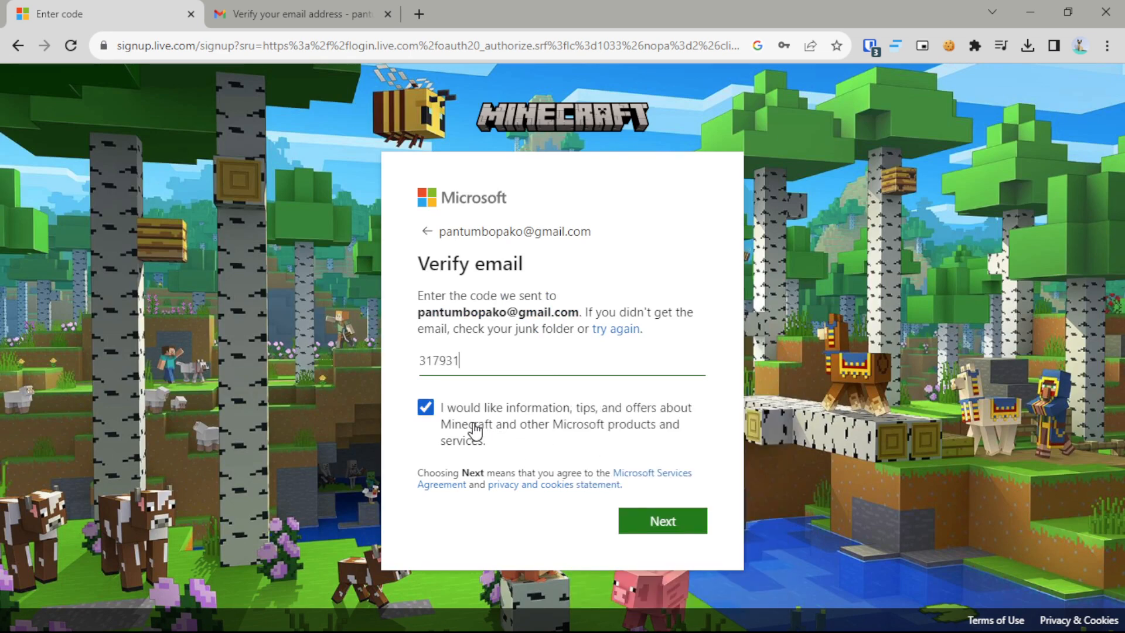
left_click(424, 407)
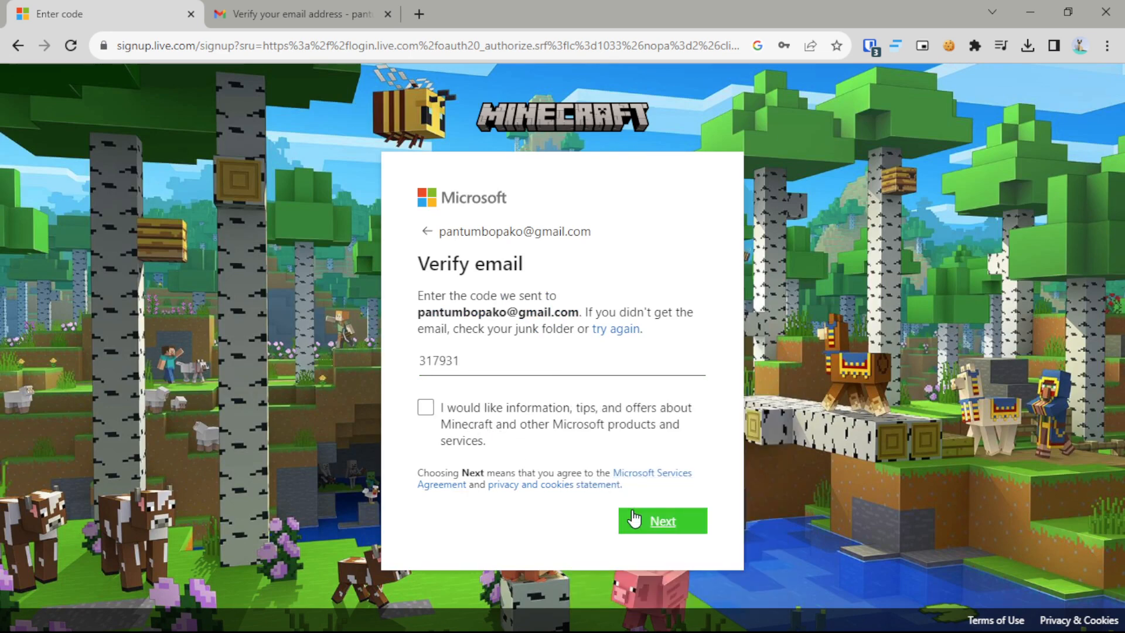
left_click(661, 520)
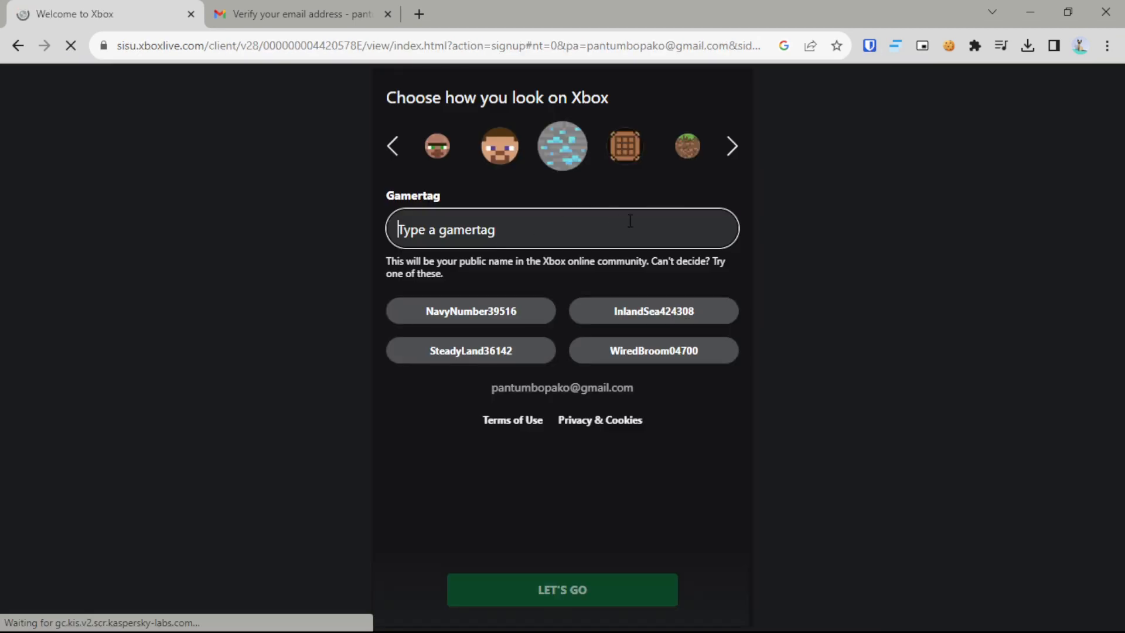
mouse_move(485, 356)
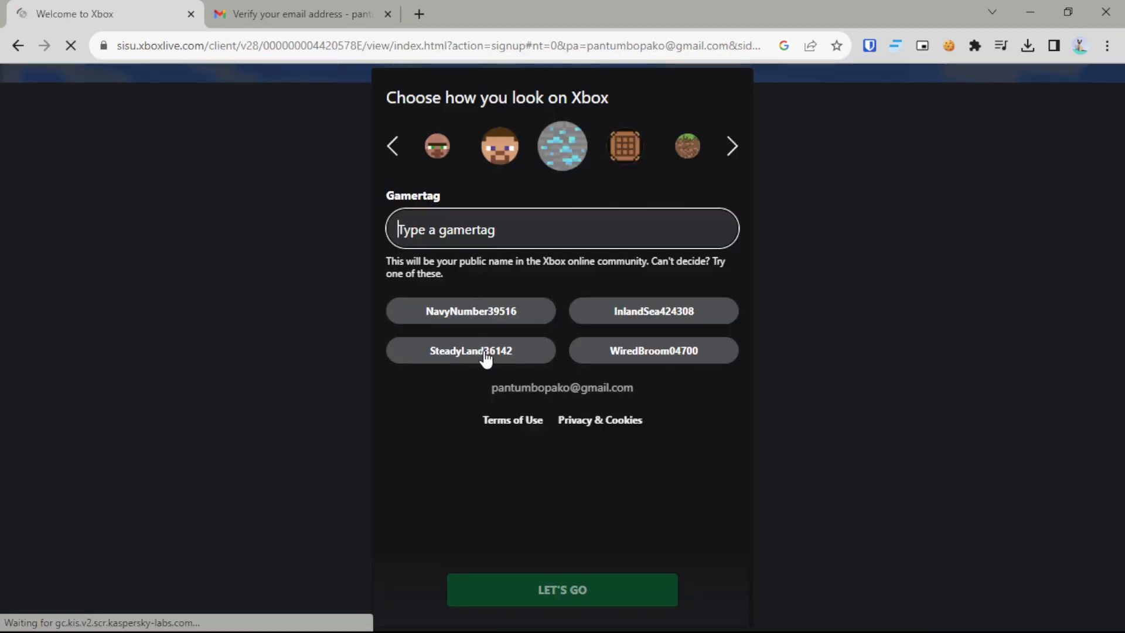